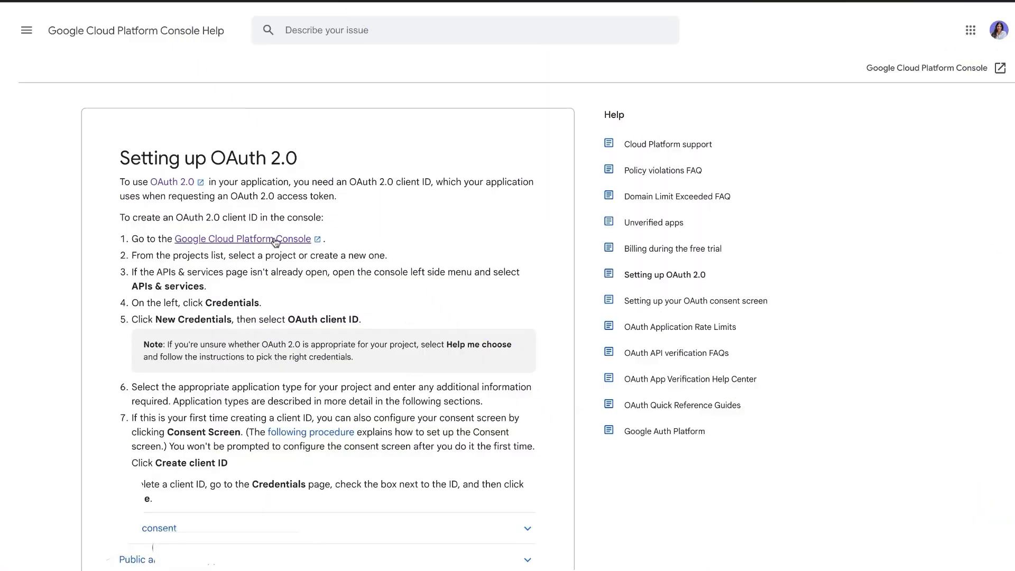
# Step: Follow the Google Cloud Platform Console link from the 'Setting up OAuth 2.0' help article
pyautogui.click(242, 238)
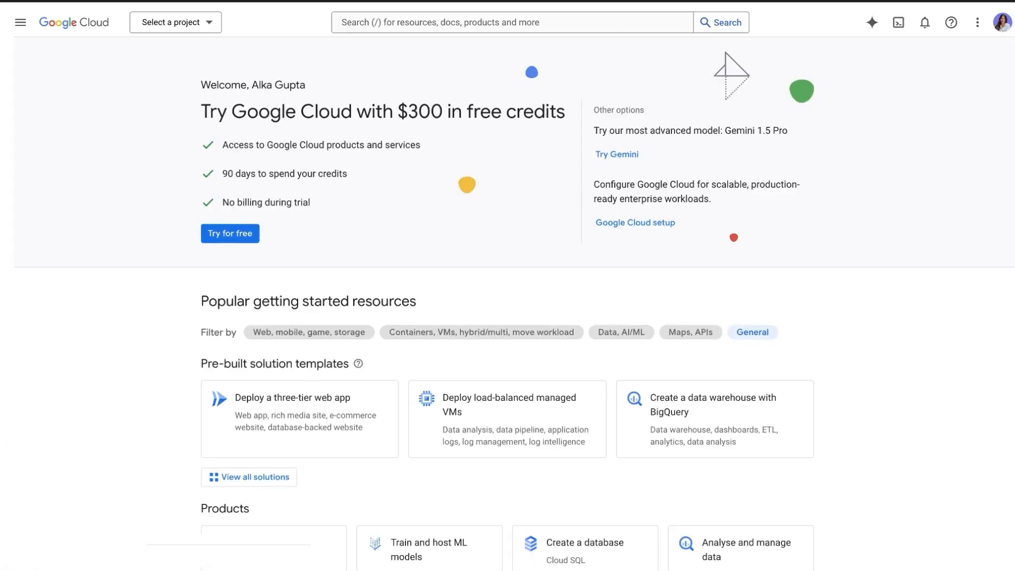
# Step: Create a new project called 'Smartlead Tutorial' from the project selector
pyautogui.click(176, 23)
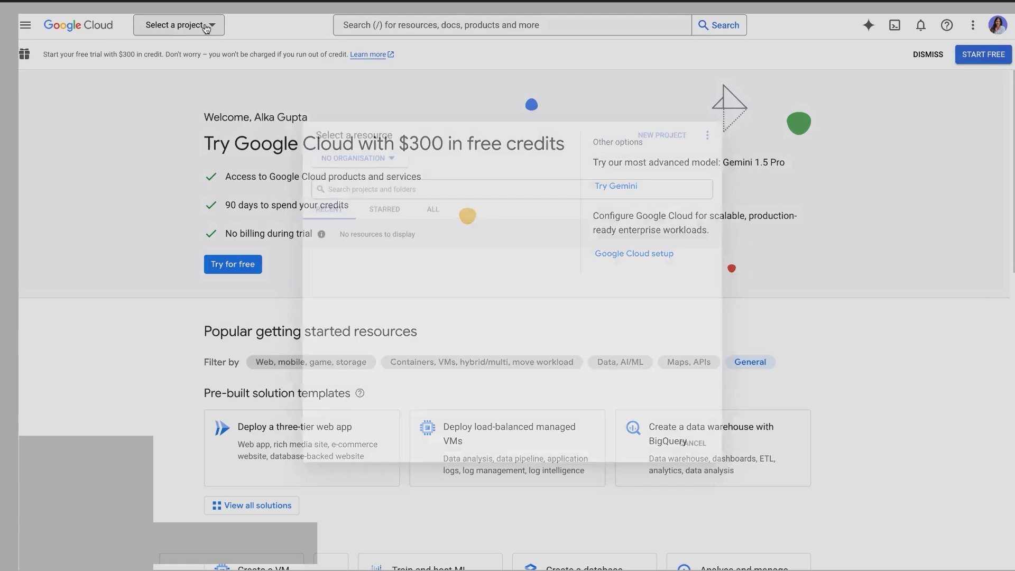
pyautogui.click(178, 25)
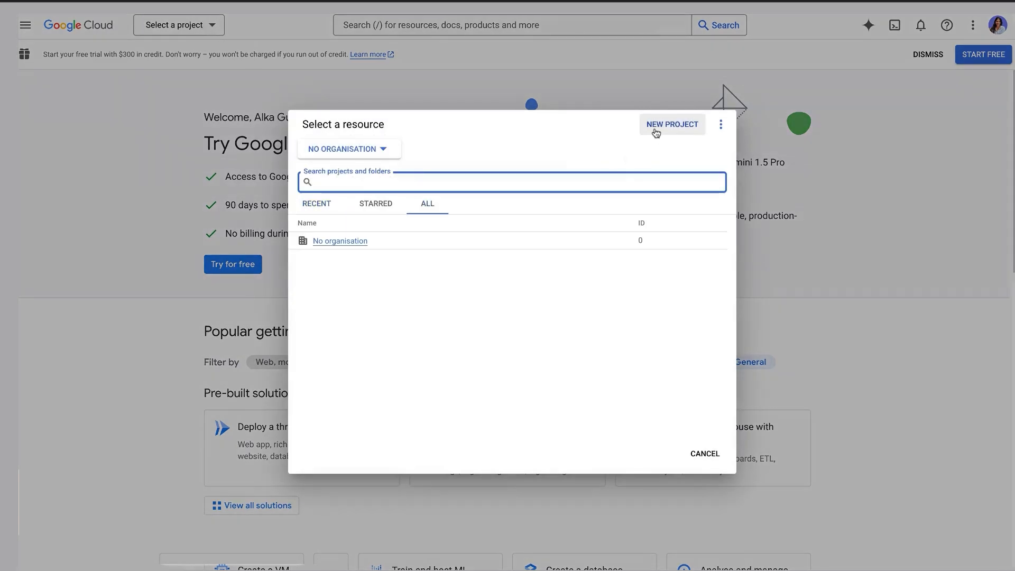
pyautogui.click(672, 124)
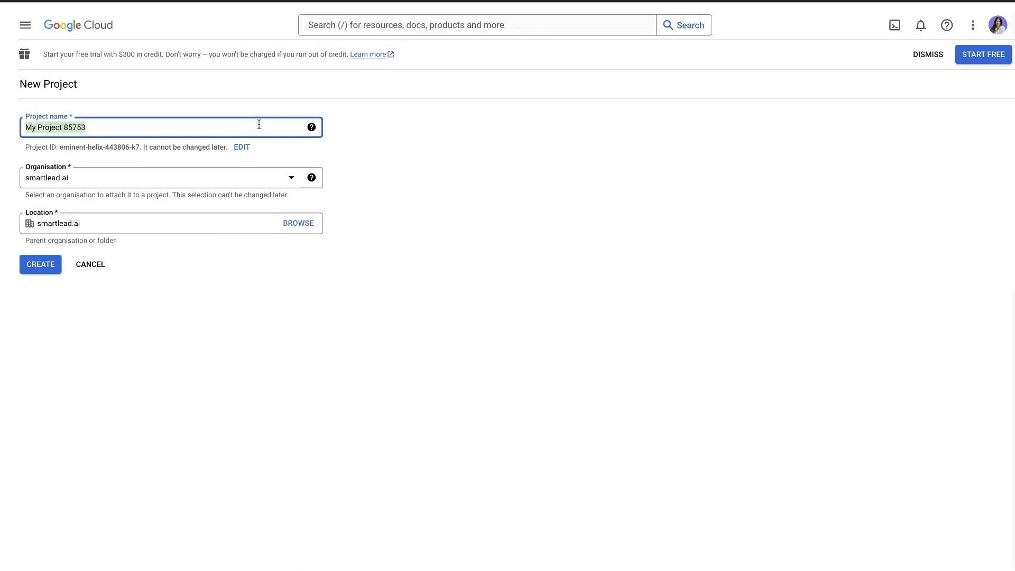
pyautogui.click(40, 265)
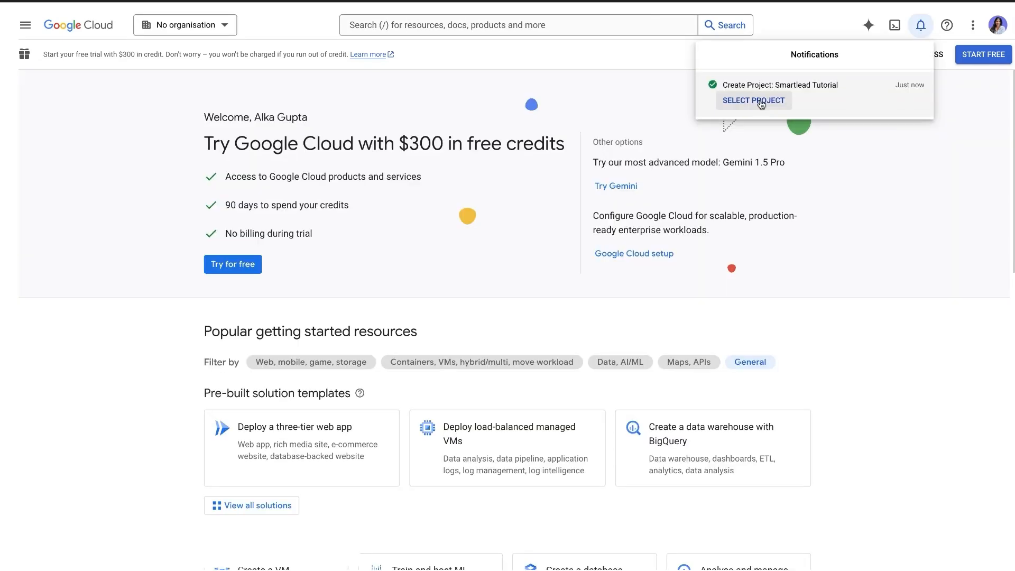
# Step: Make Smartlead Tutorial the active project and enable the Gmail API from the API library
pyautogui.click(753, 100)
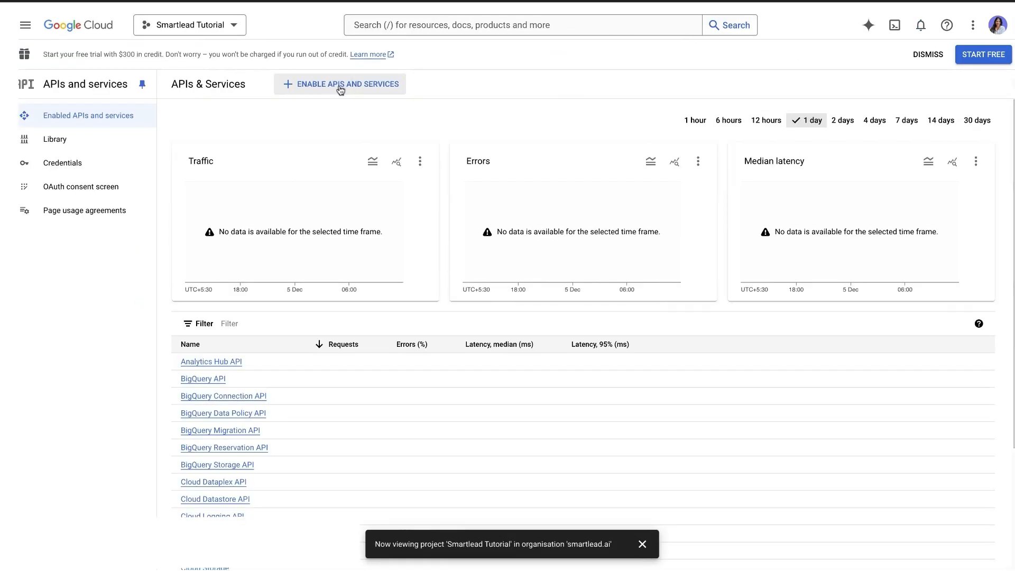
pyautogui.click(340, 84)
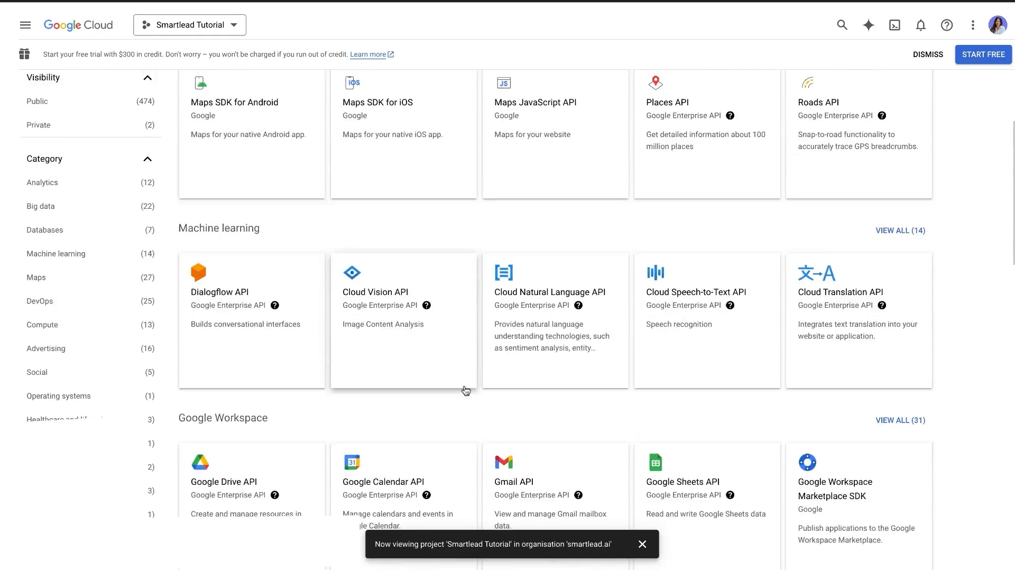
pyautogui.click(513, 482)
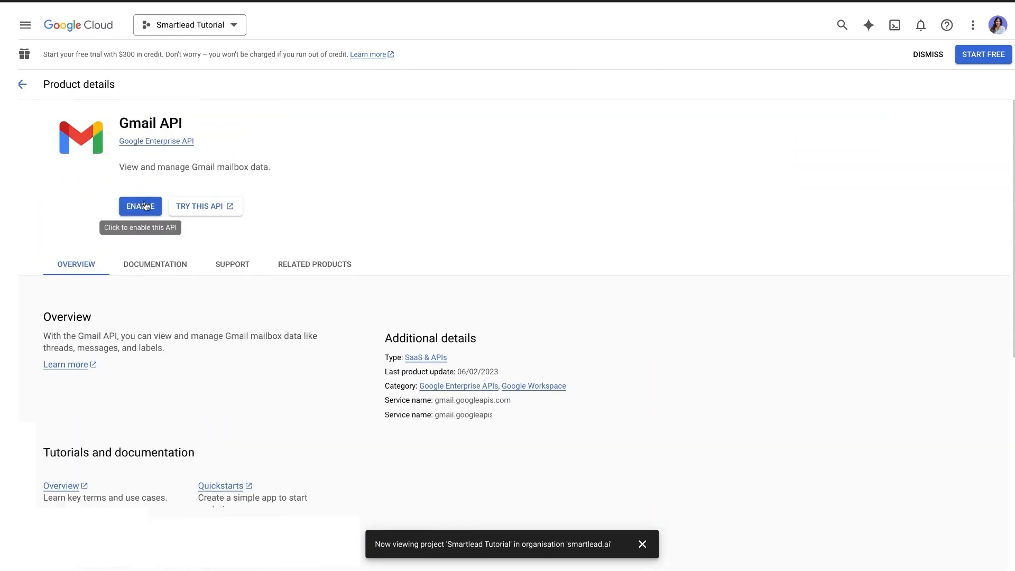
pyautogui.click(140, 206)
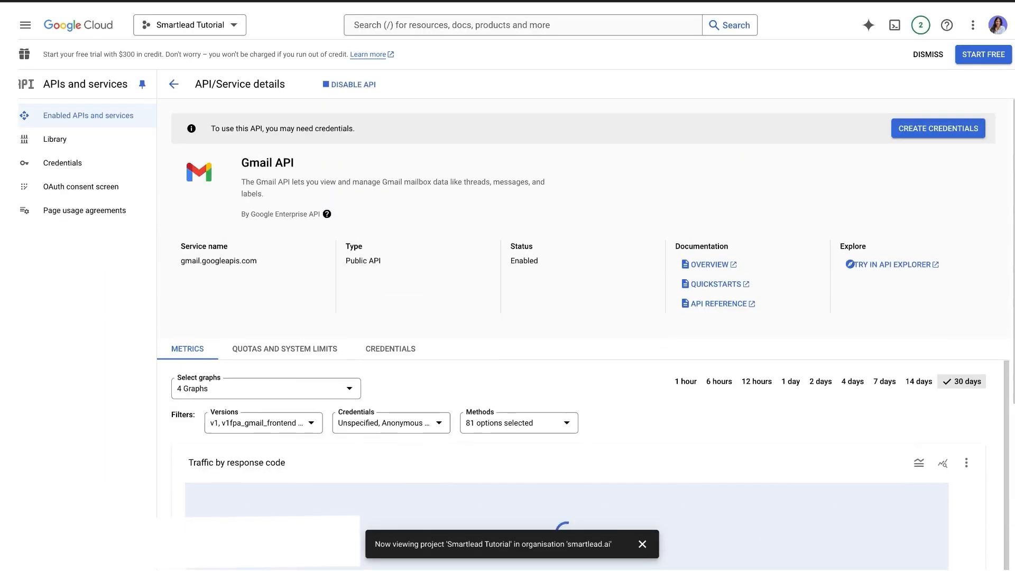
# Step: Start an OAuth client ID under Credentials, then go configure the required consent screen
pyautogui.click(63, 162)
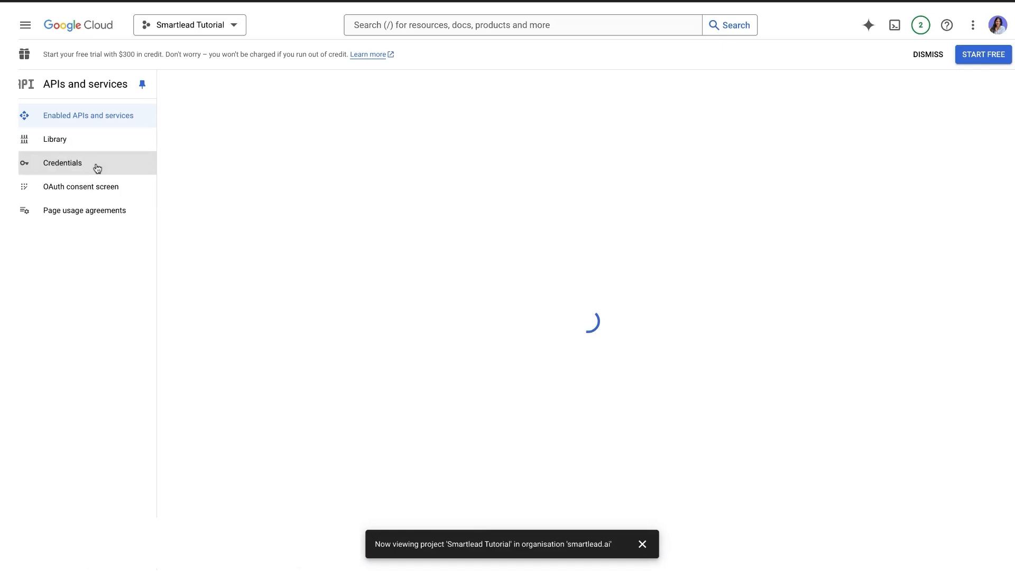
pyautogui.click(63, 162)
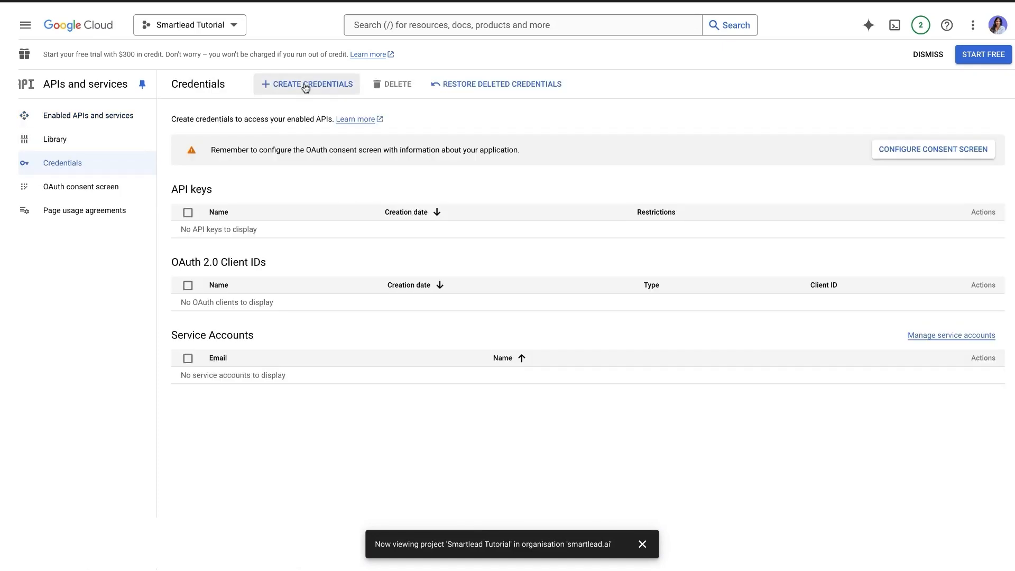
pyautogui.click(307, 83)
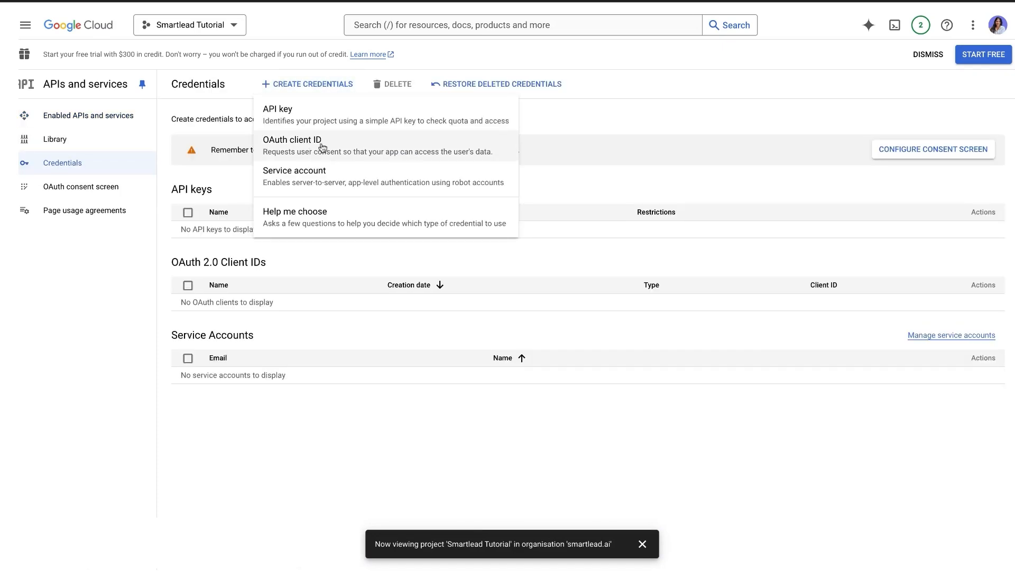
pyautogui.click(293, 139)
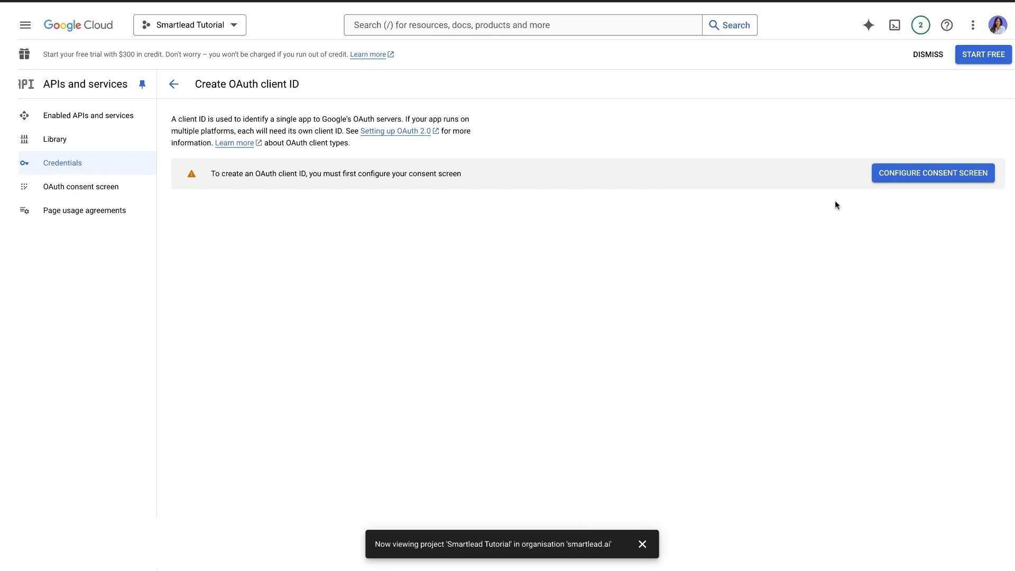
pyautogui.click(932, 173)
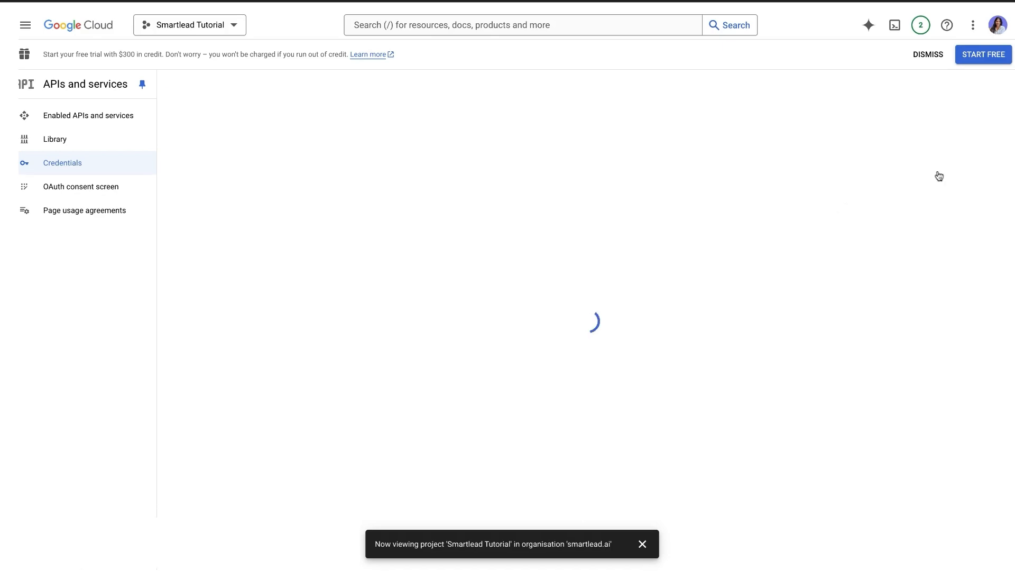
# Step: Enter app name 'Smartlead.ai', the privacy link and remove the placeholder second authorised domain
pyautogui.click(81, 186)
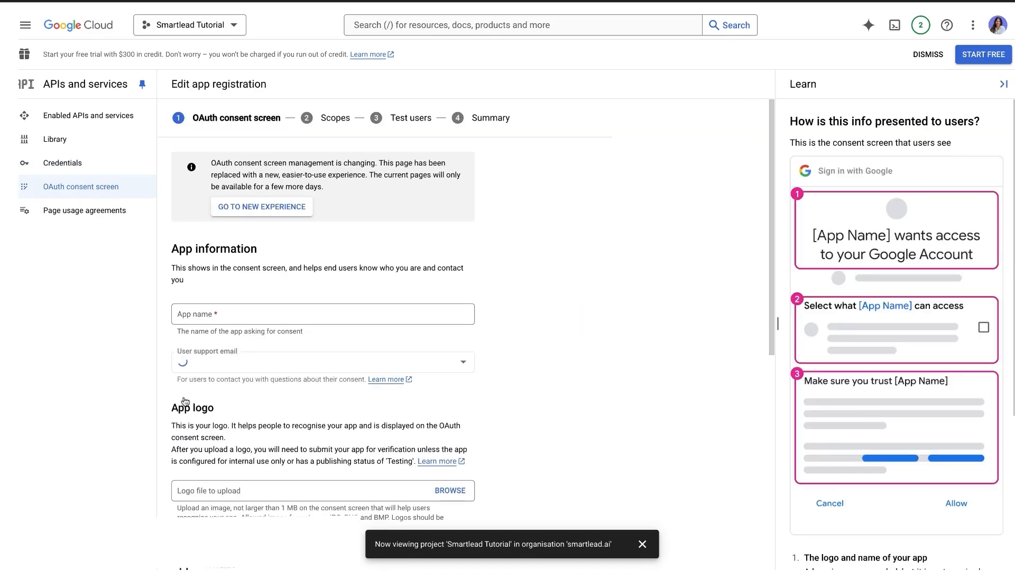
pyautogui.write('Smartlead.ai')
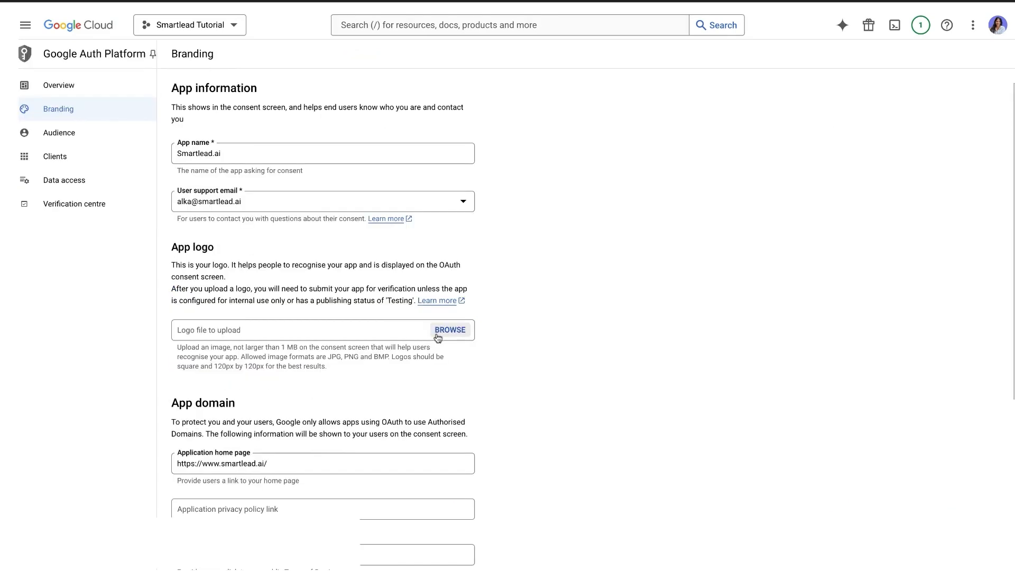
pyautogui.scroll(-3)
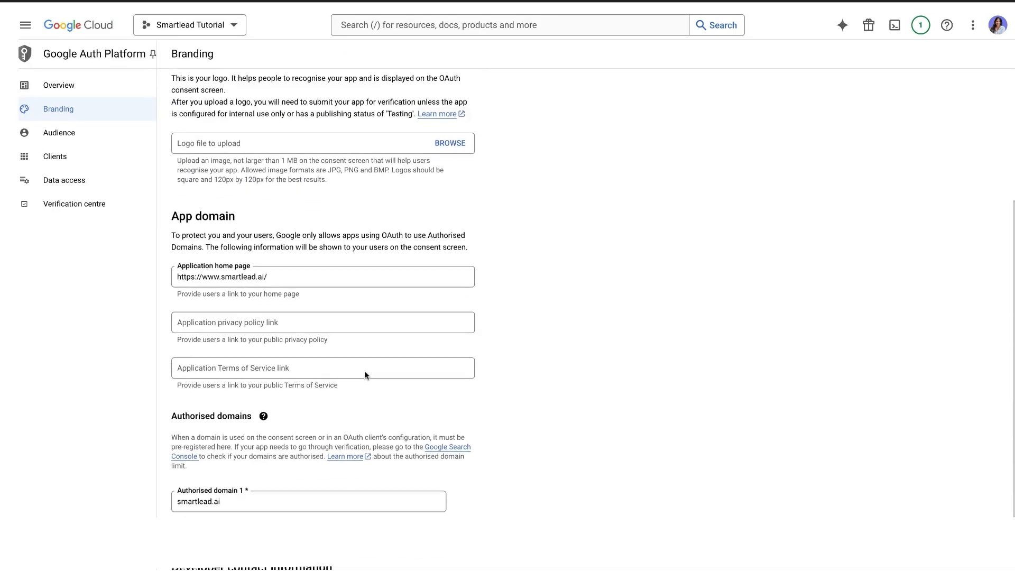
pyautogui.click(322, 276)
pyautogui.write('Add U')
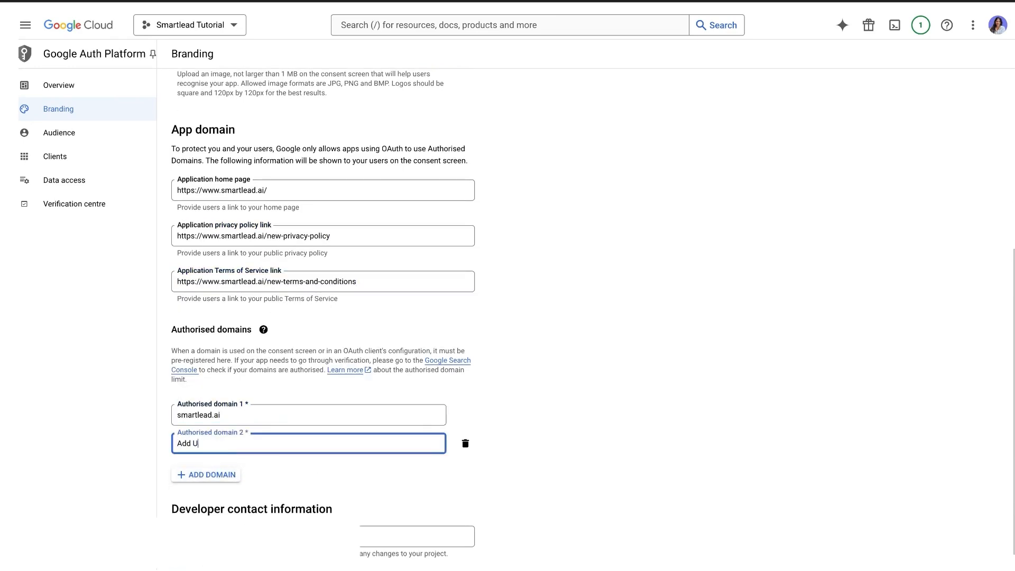
pyautogui.write('RL of your White label ap')
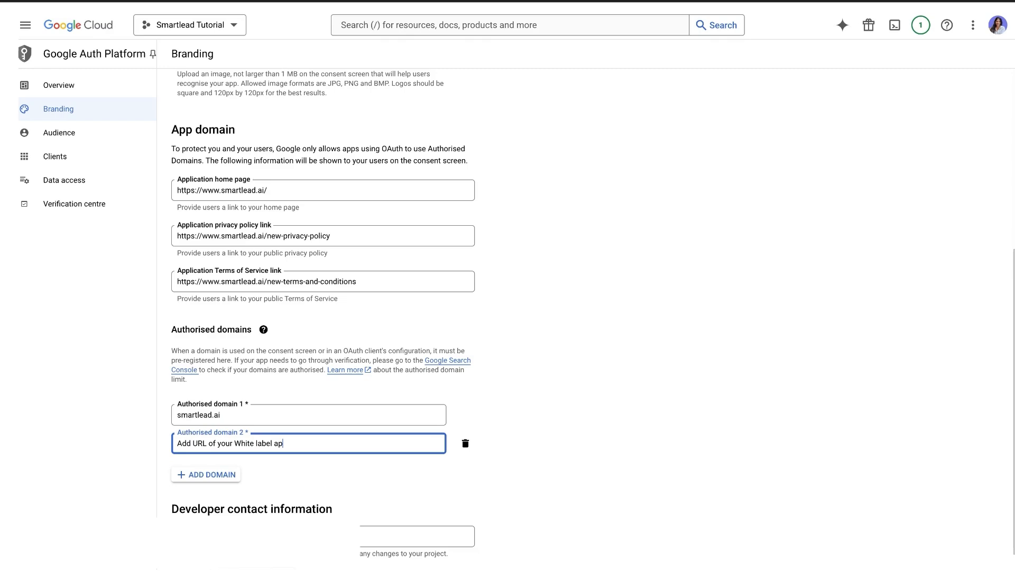
pyautogui.click(465, 444)
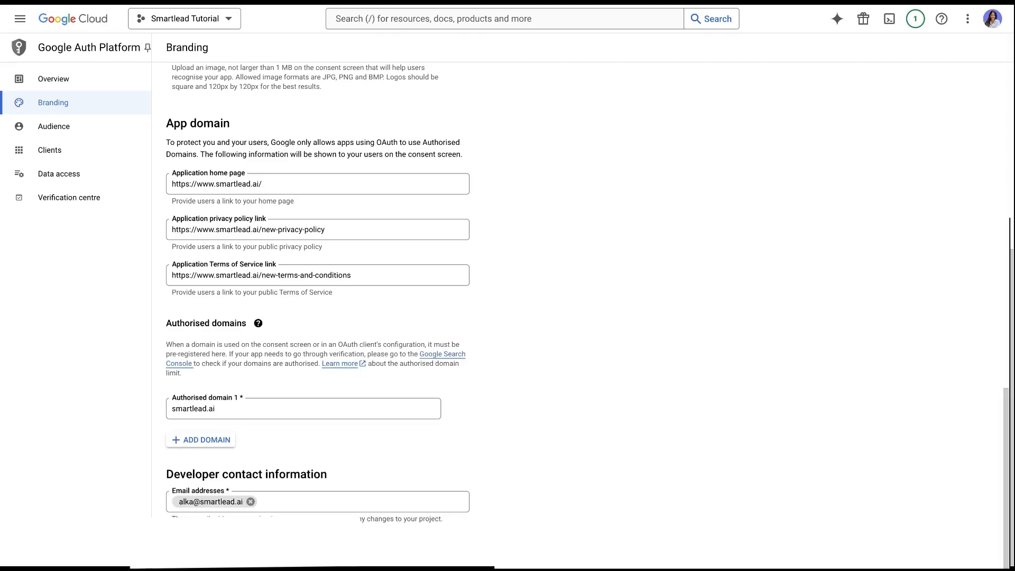
# Step: Create a Web application OAuth client with the app.smartlead.ai origin and Gmail callback URI
pyautogui.click(50, 150)
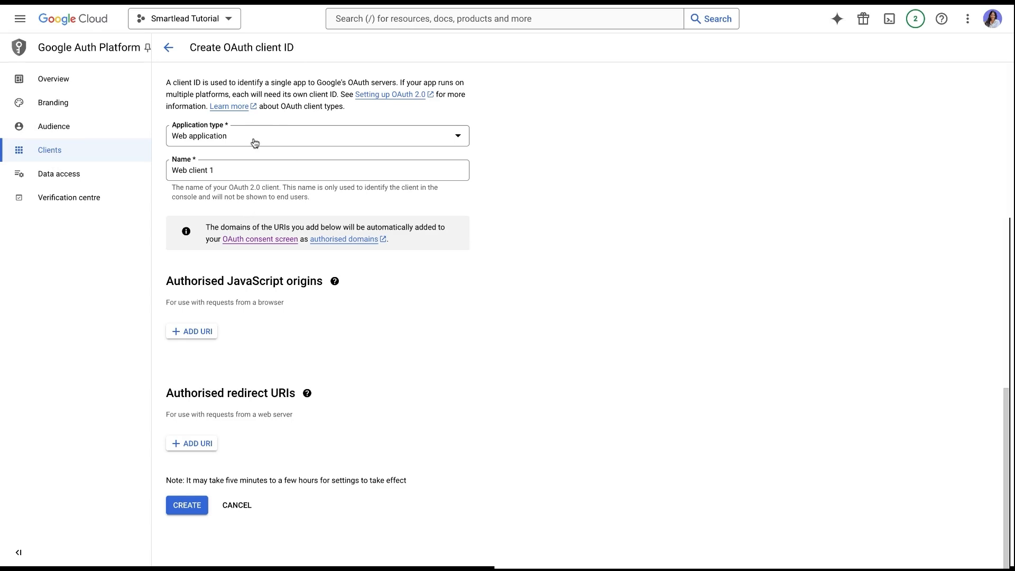
pyautogui.click(316, 135)
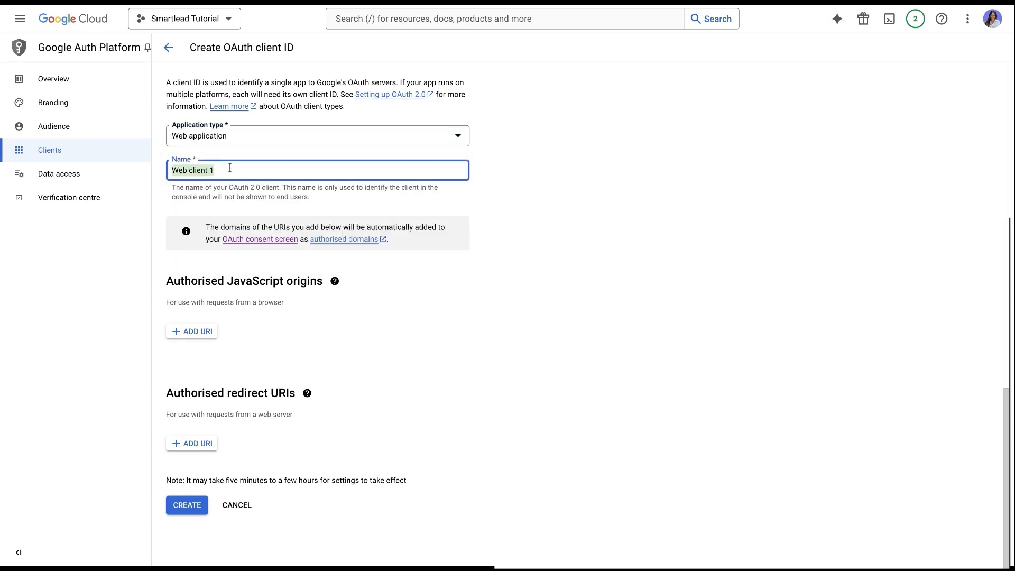
pyautogui.click(191, 331)
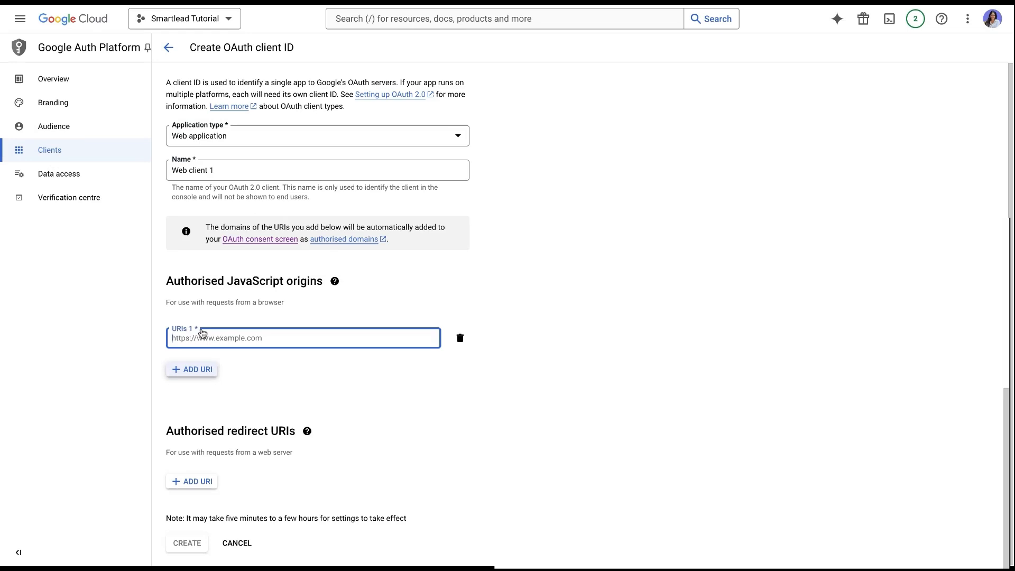
pyautogui.write('white label U')
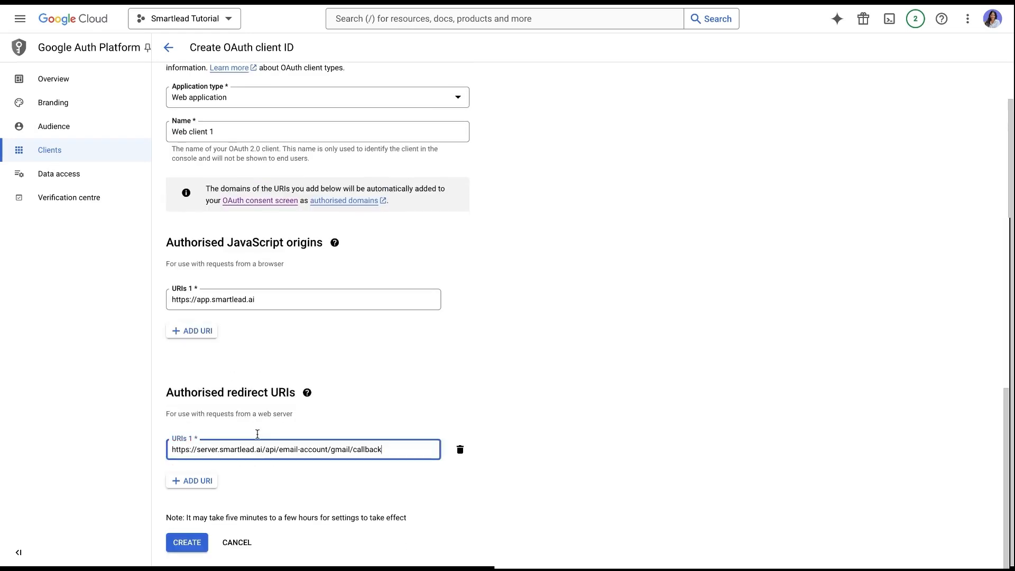
pyautogui.doubleClick(183, 449)
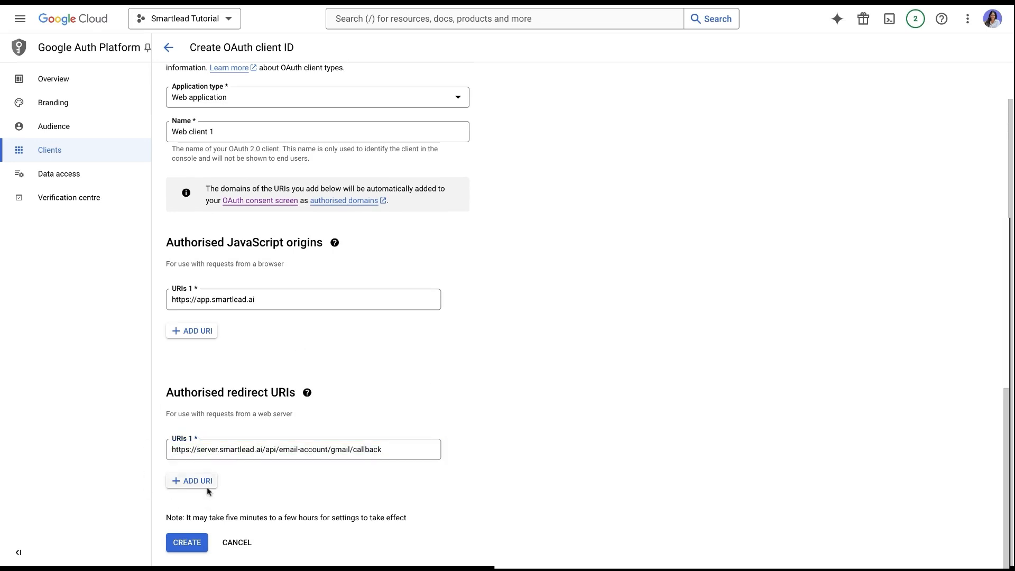
pyautogui.click(186, 543)
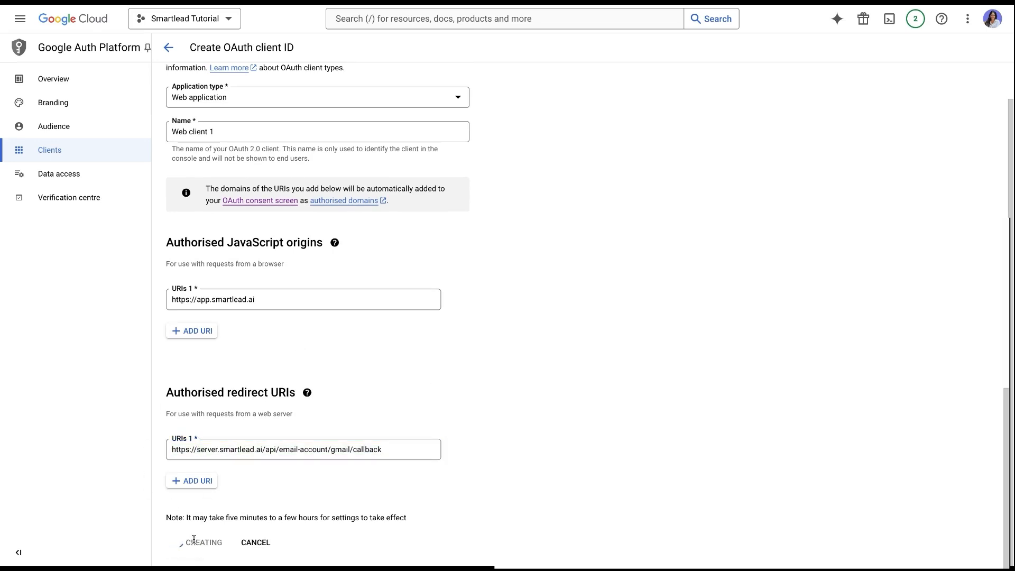
pyautogui.click(187, 543)
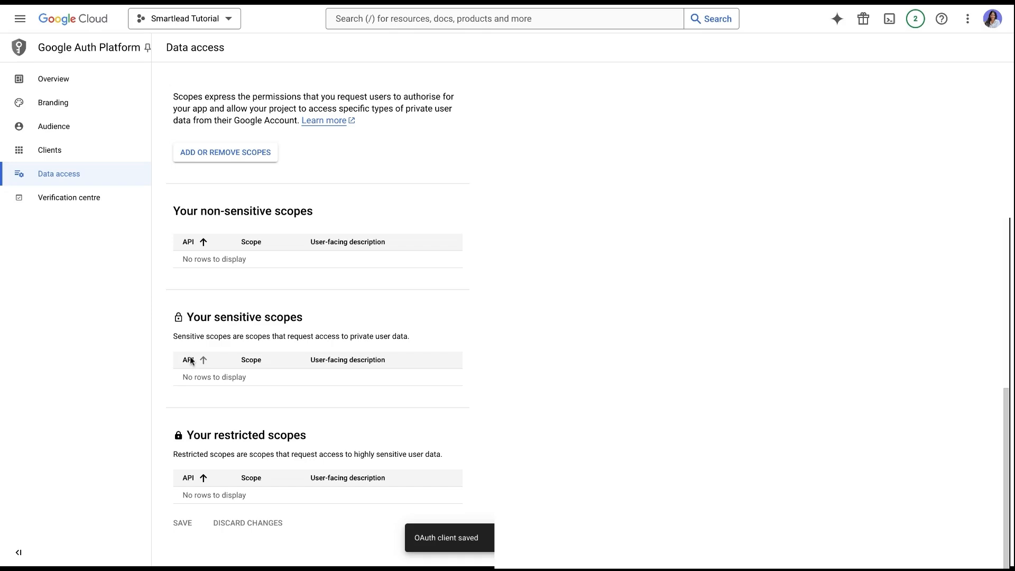
# Step: Open the scope picker and add the pasted userinfo.email scope to the table
pyautogui.click(224, 153)
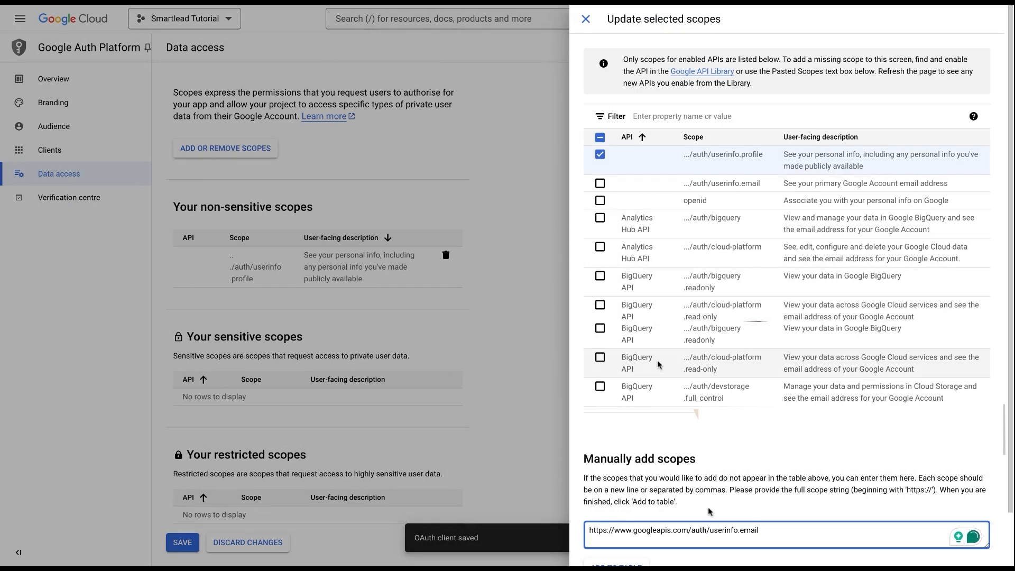
pyautogui.scroll(-3)
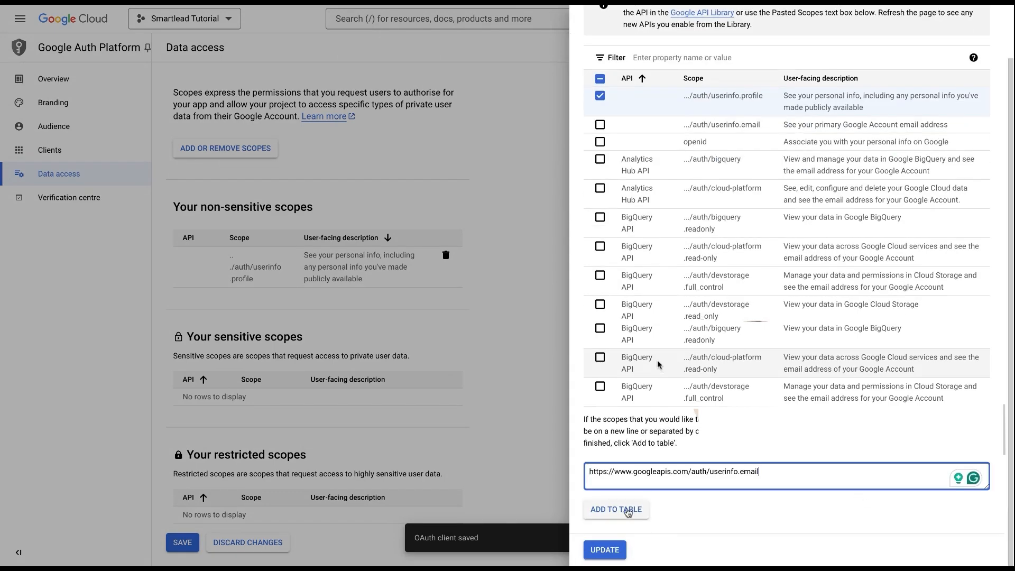
pyautogui.click(616, 508)
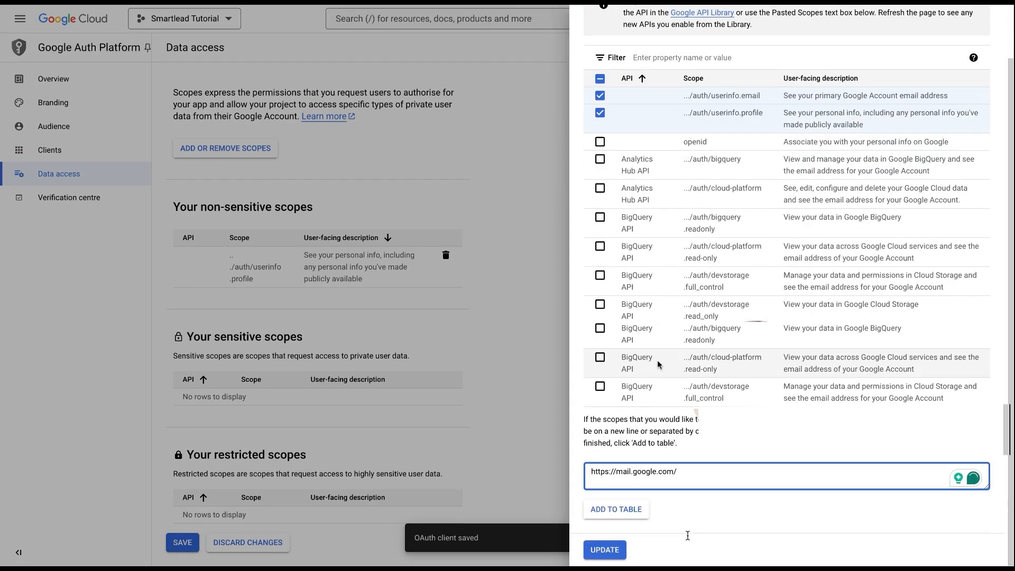